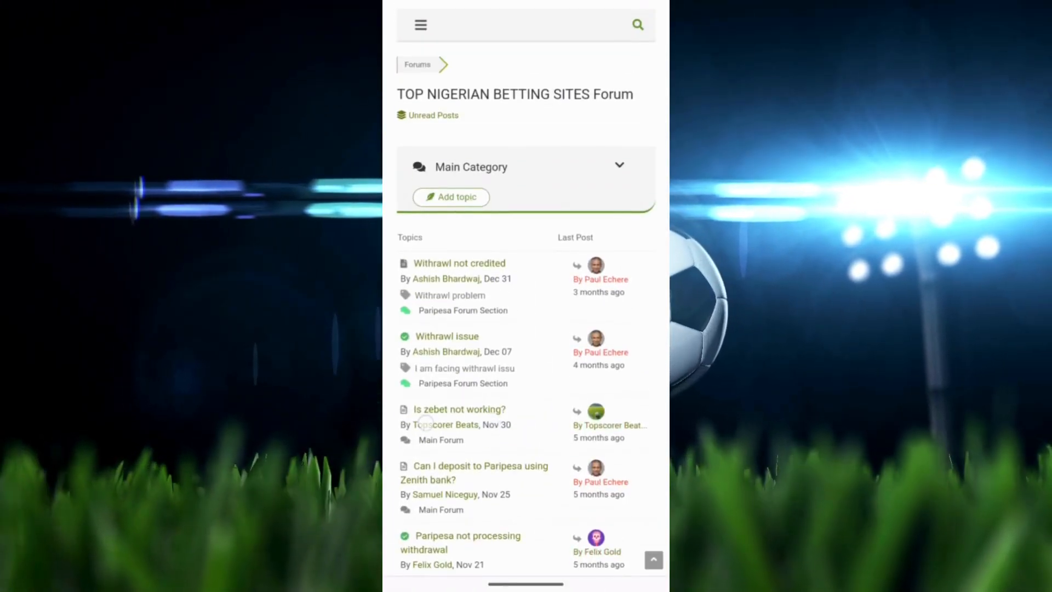
Step: Scroll down through the Main Category topic list to its last topics
scroll("down", 3)
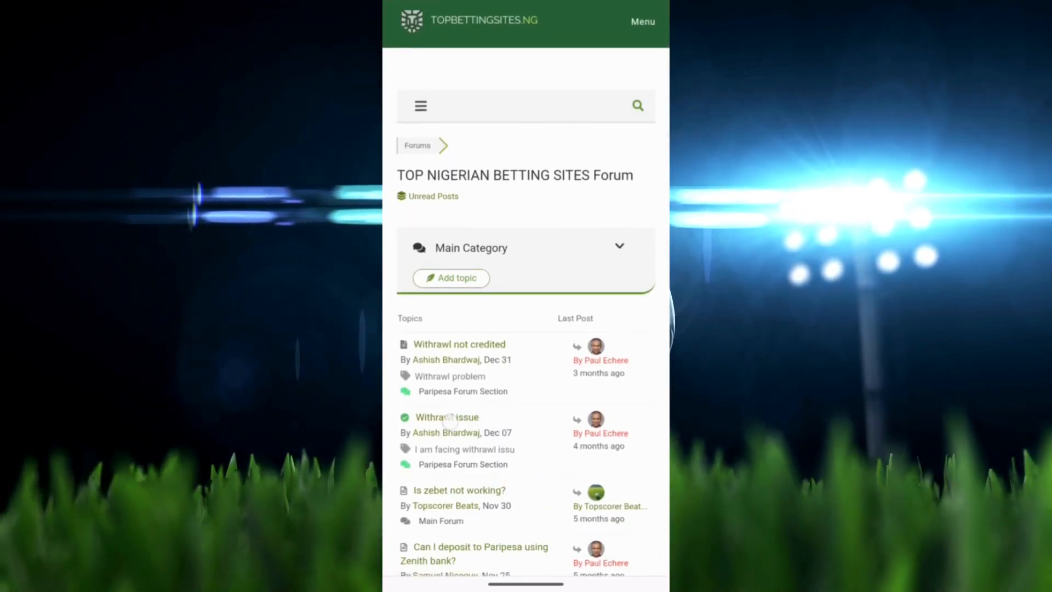
scroll("down", 3)
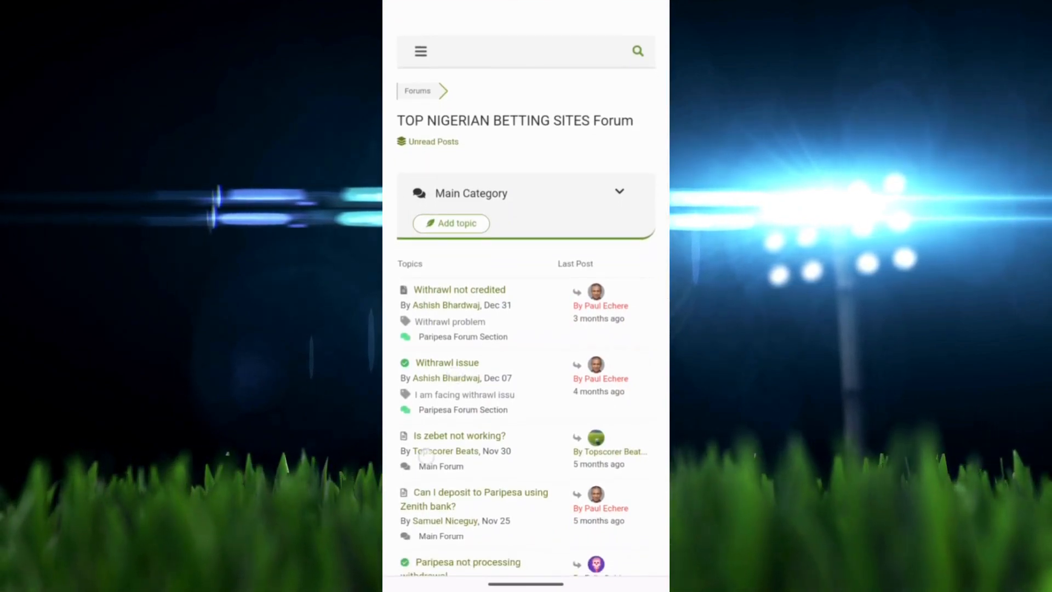
scroll("down", 3)
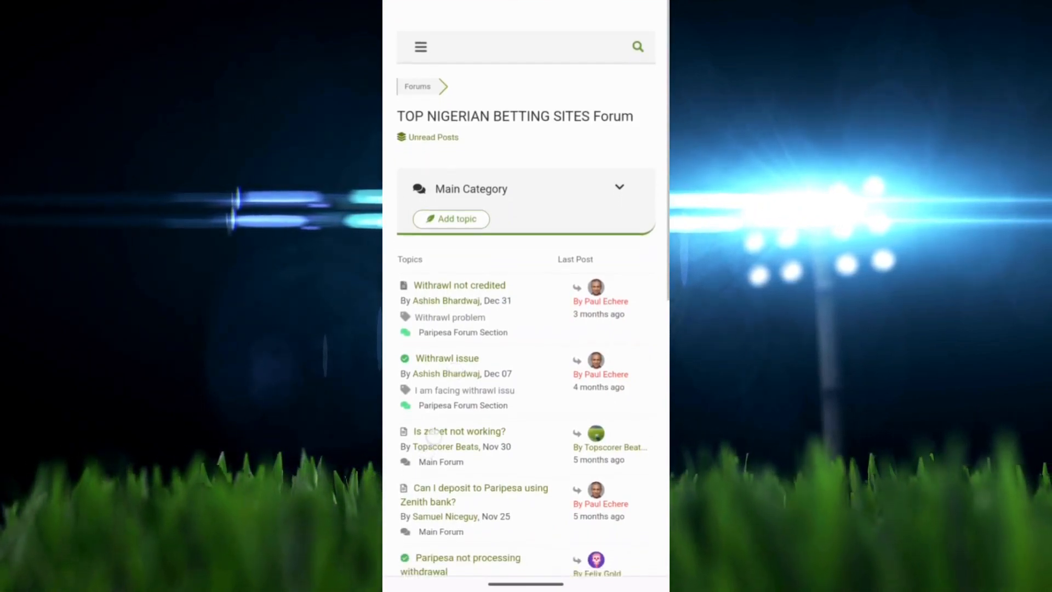
scroll("down", 3)
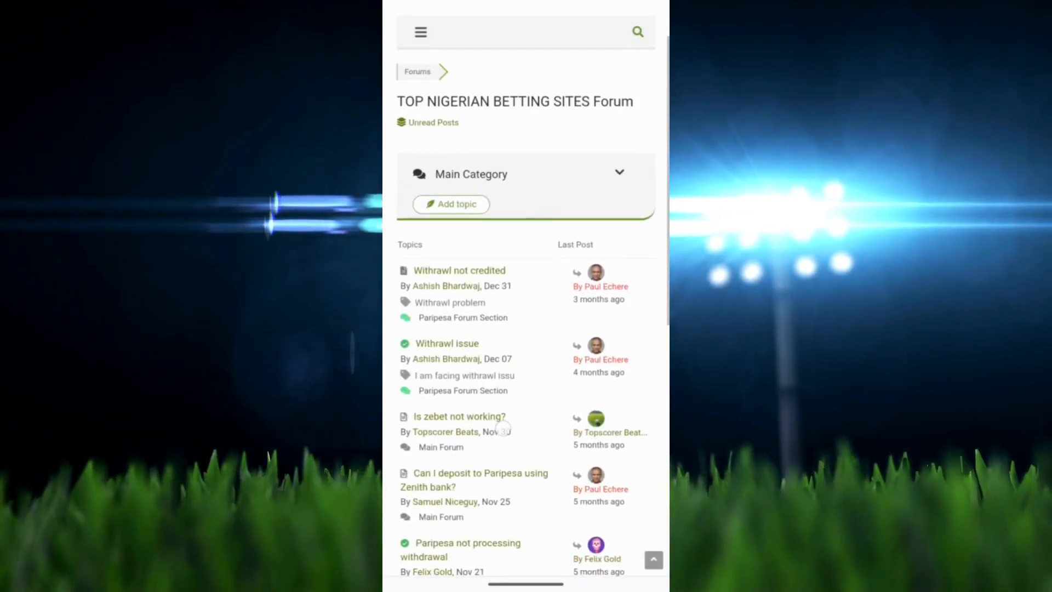
scroll("down", 3)
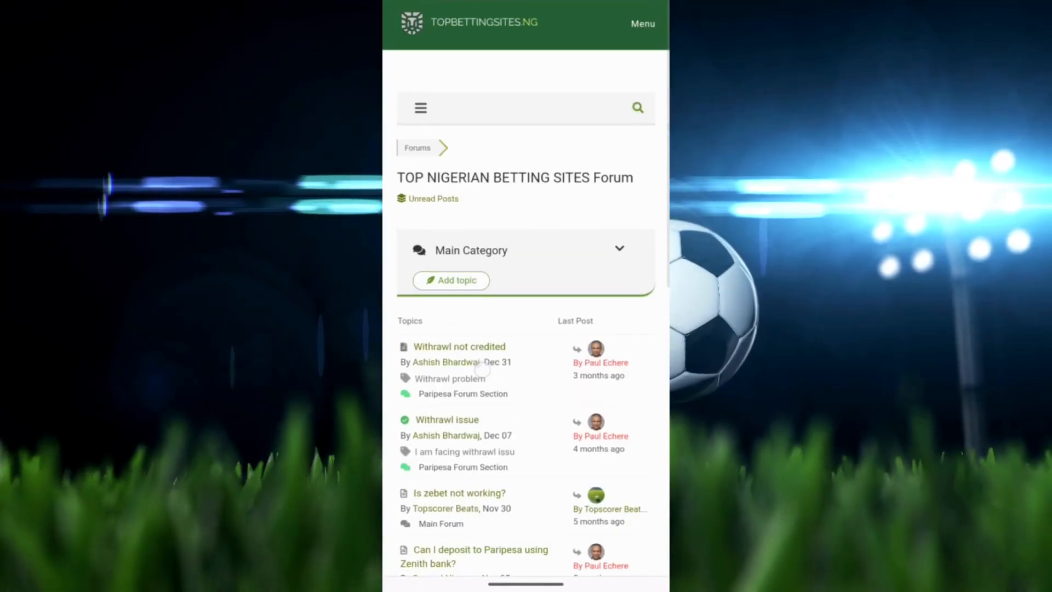
scroll("down", 3)
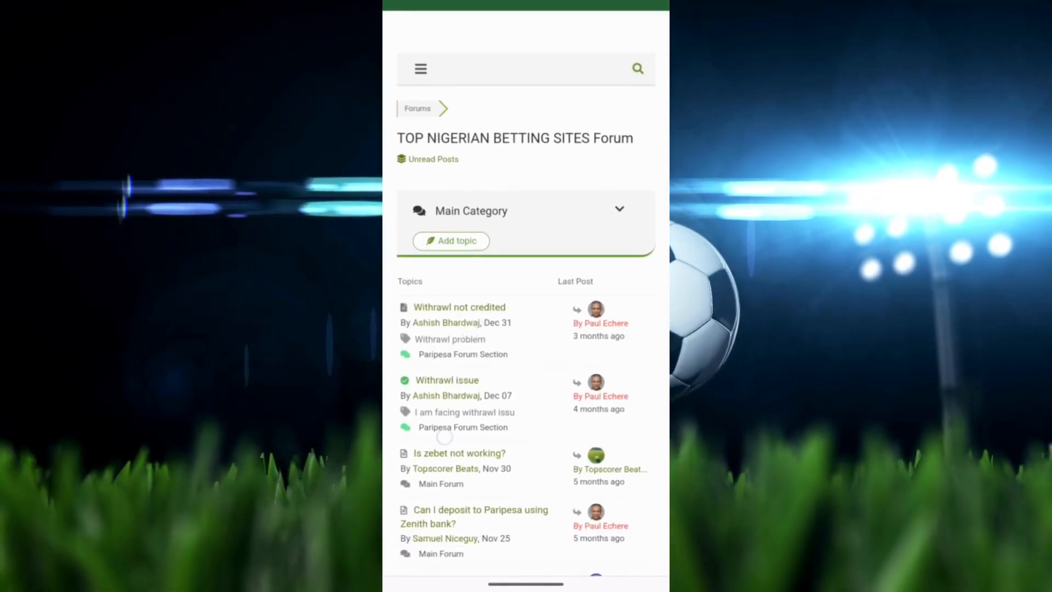
scroll("down", 3)
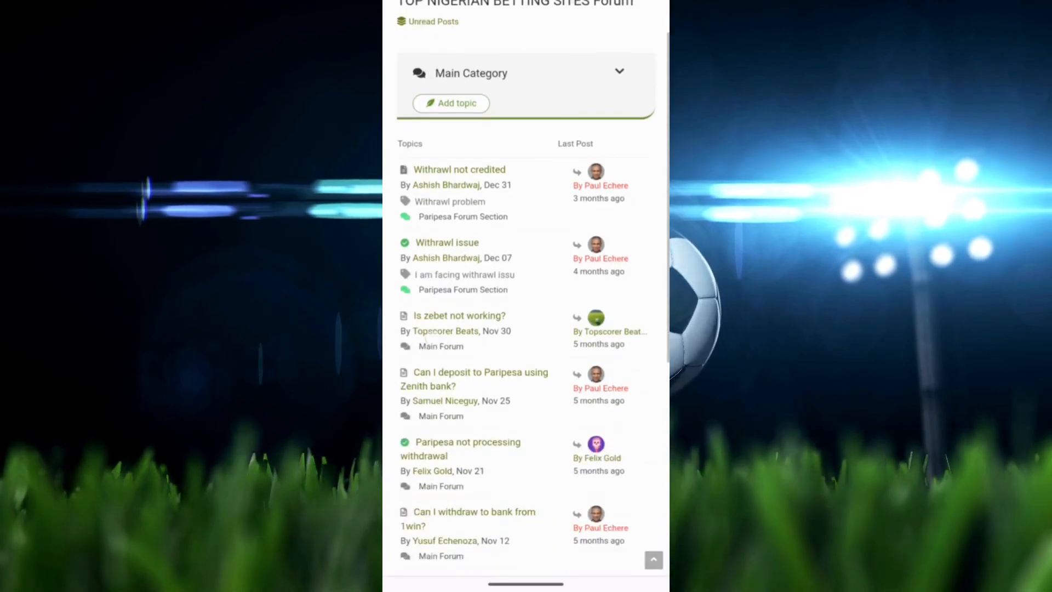
scroll("down", 3)
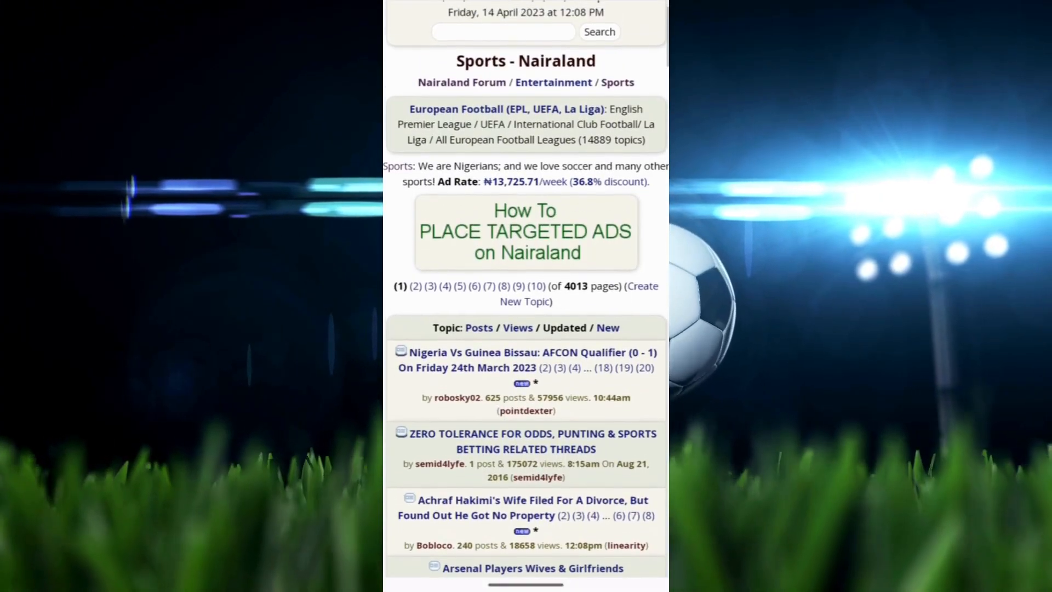
scroll("up", 3)
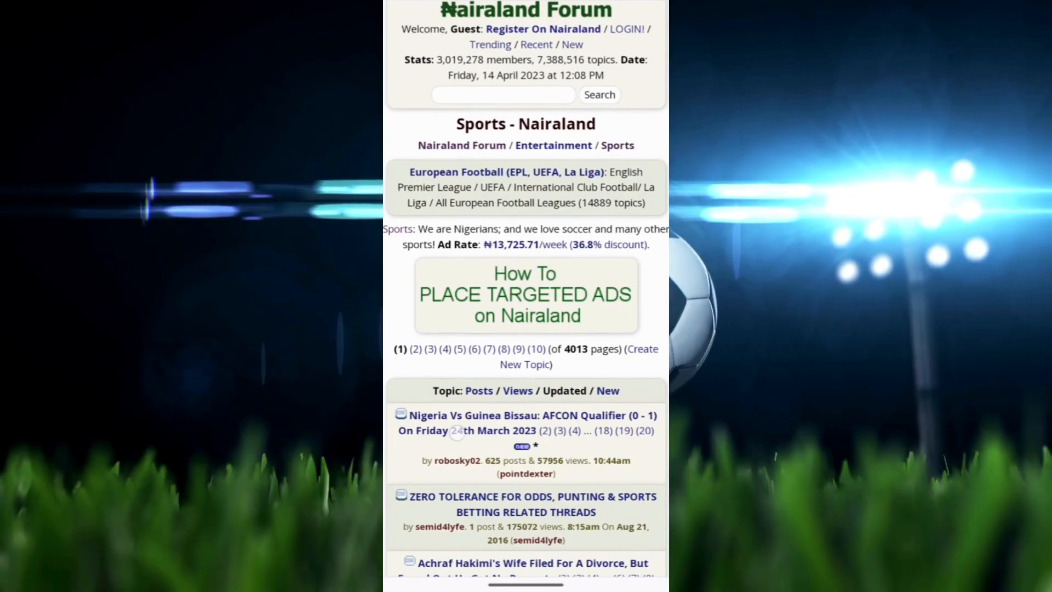
scroll("down", 3)
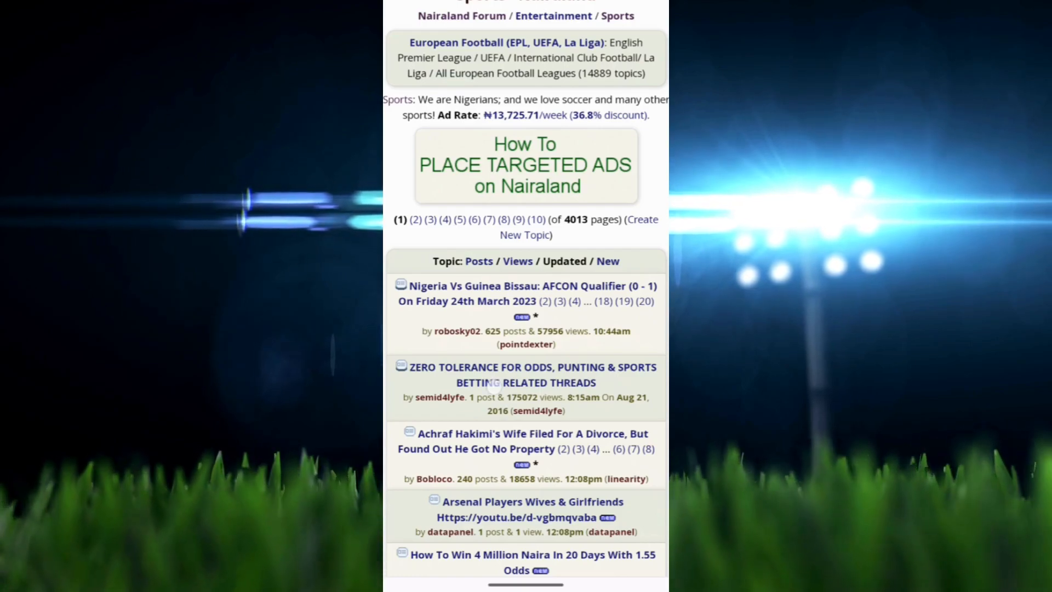
scroll("down", 3)
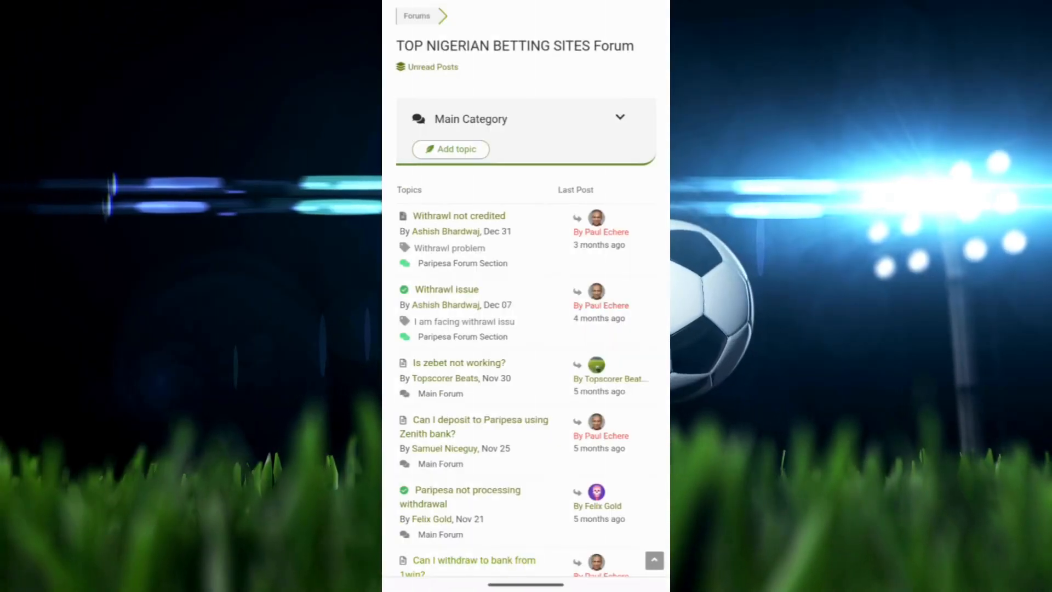
scroll("down", 3)
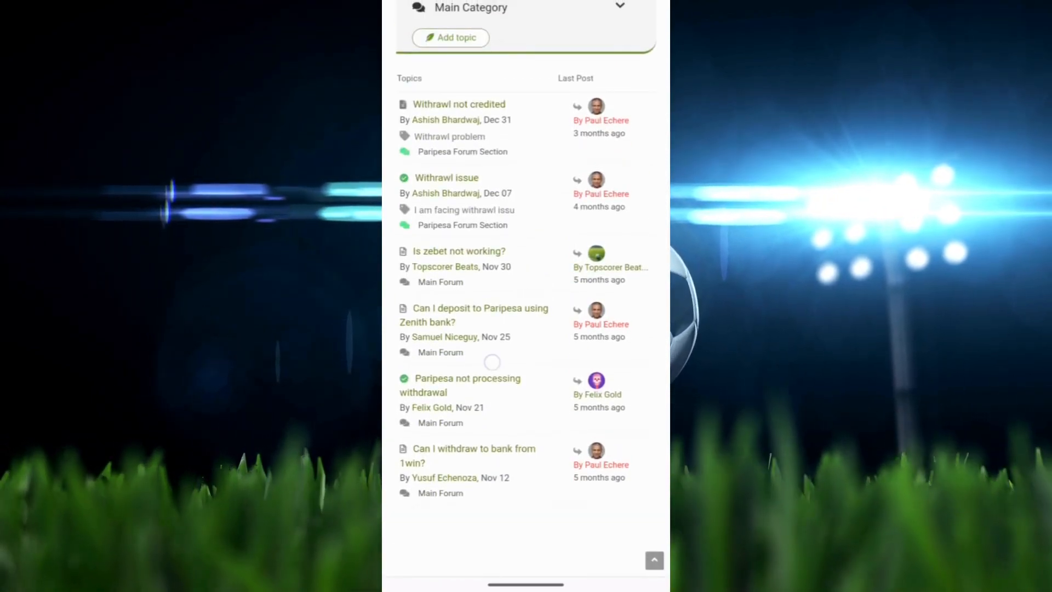
scroll("down", 3)
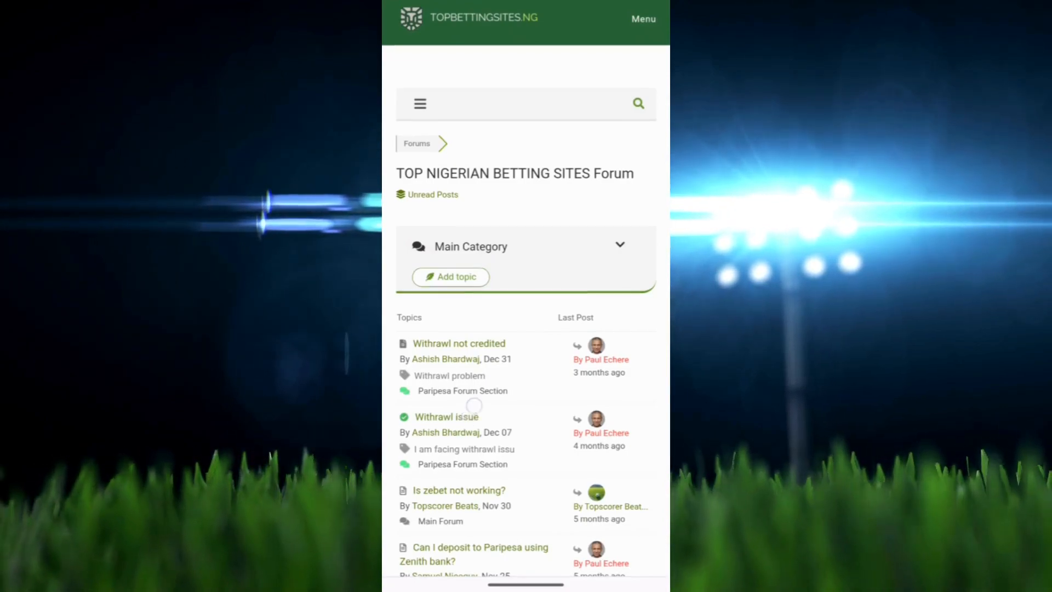
scroll("down", 3)
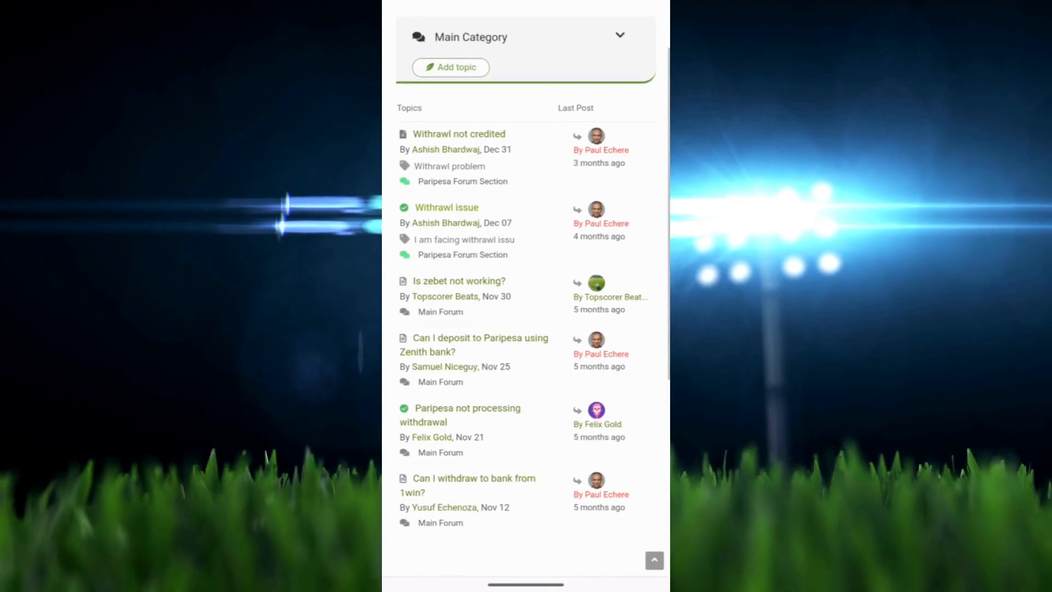
scroll("down", 3)
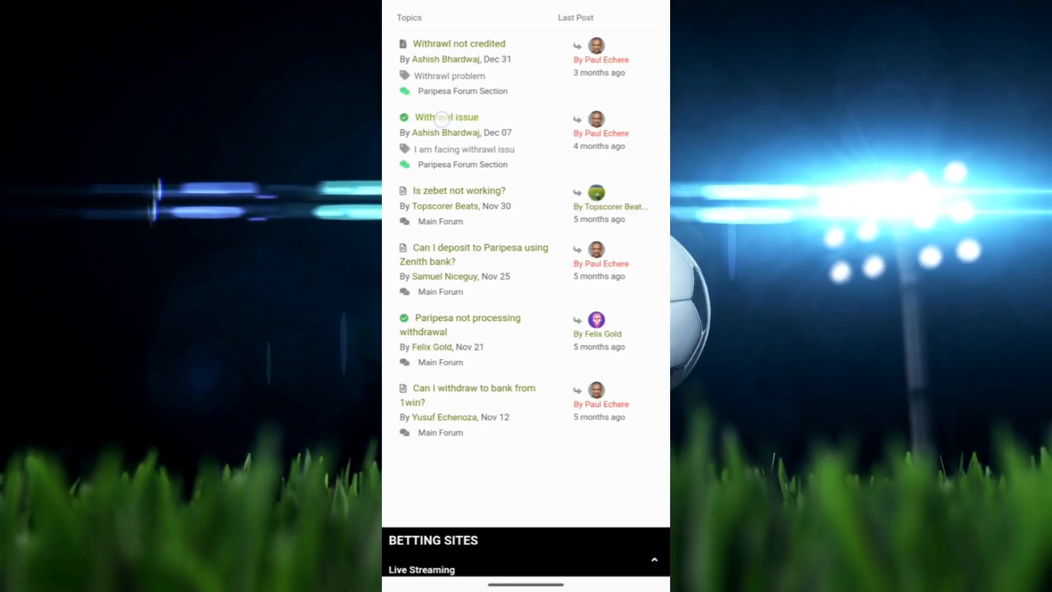
Step: Open the 'Withdrawl issue' topic and scroll through it, then back up
left_click(443, 117)
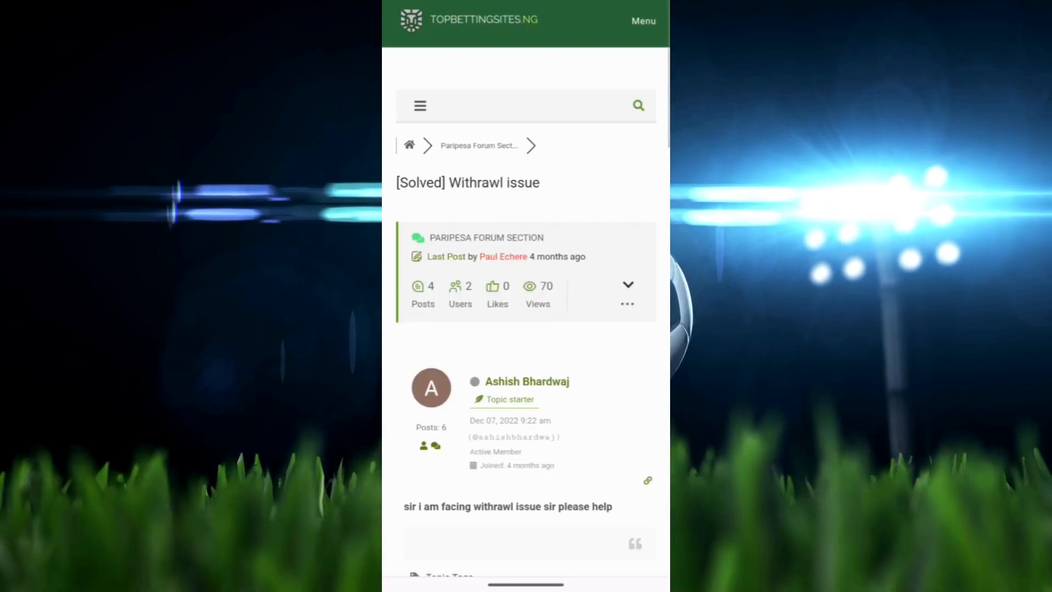
scroll("down", 3)
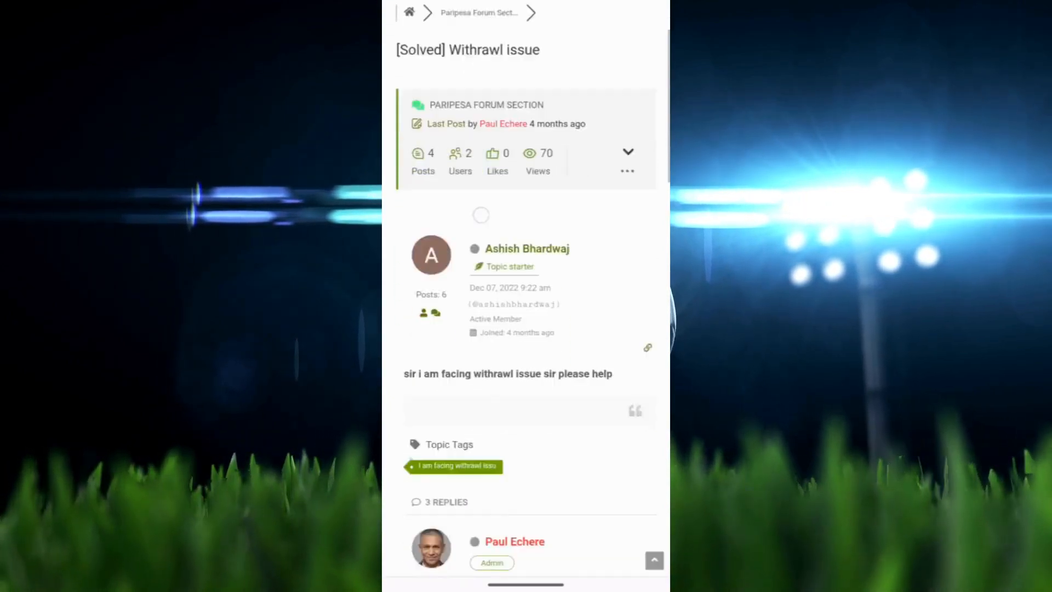
scroll("down", 3)
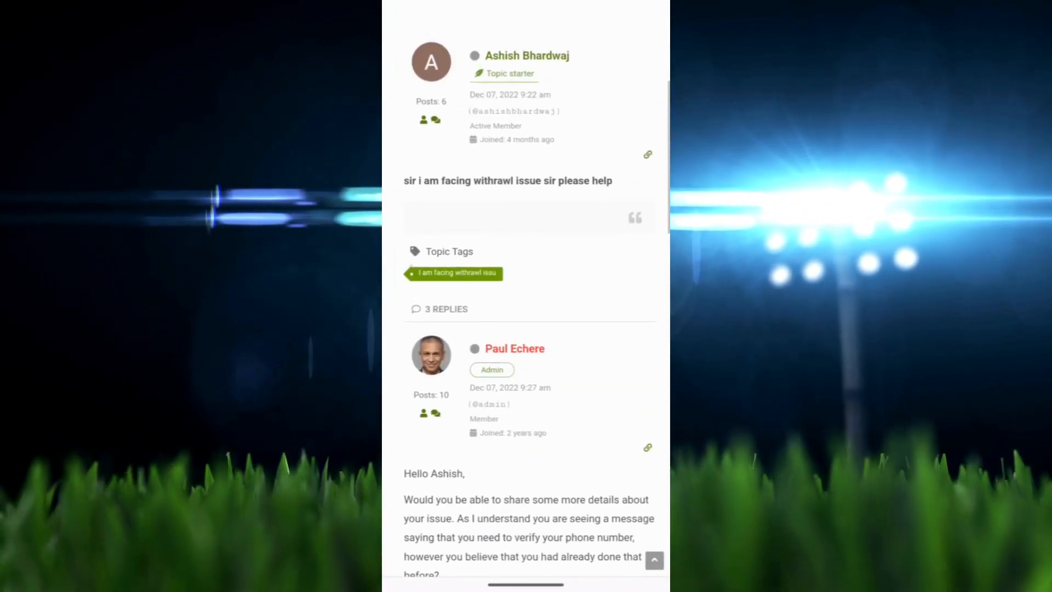
scroll("down", 3)
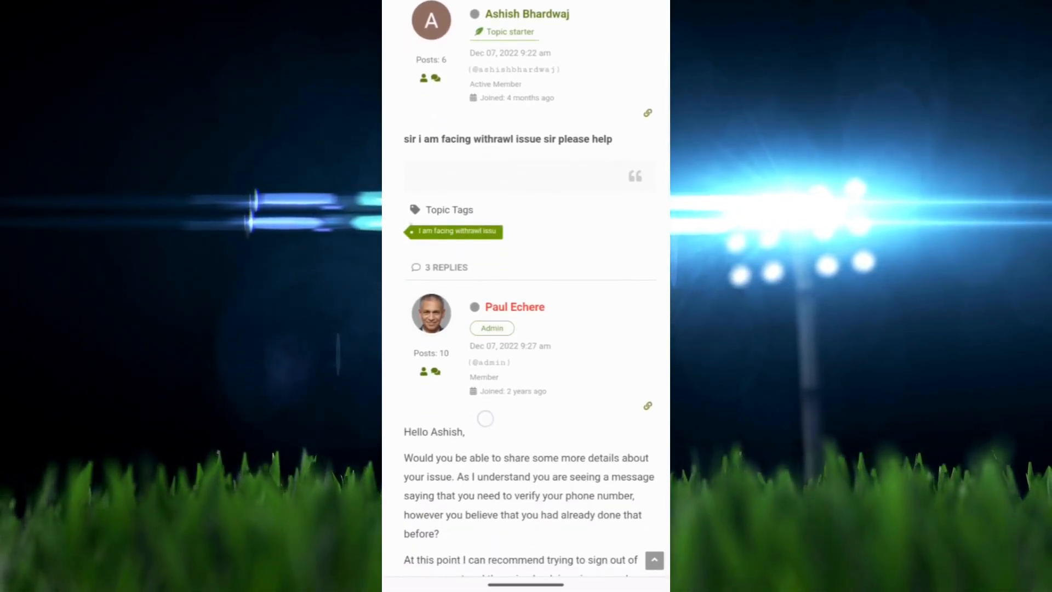
scroll("down", 3)
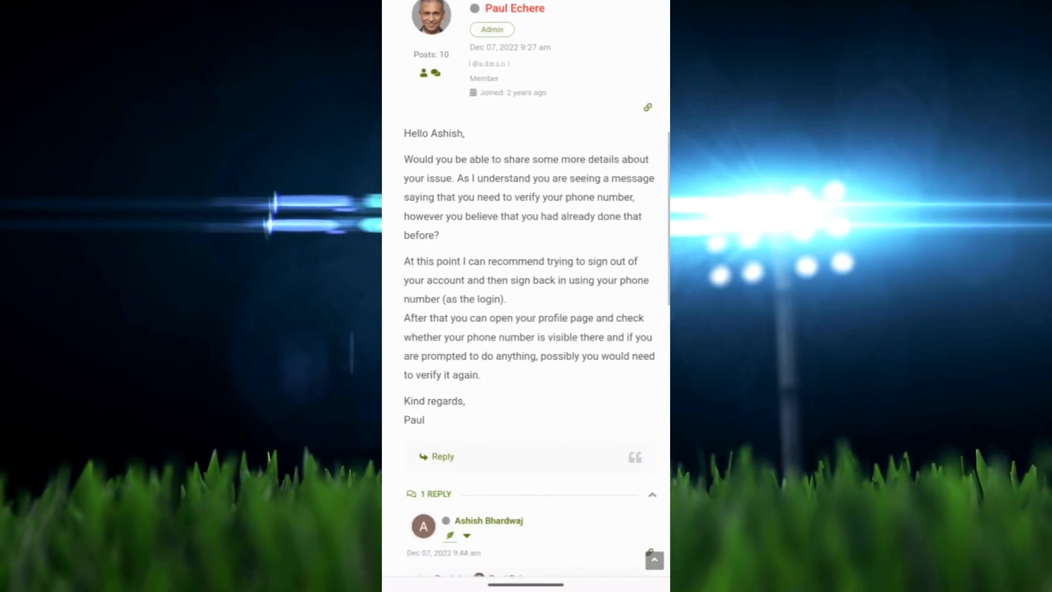
scroll("down", 3)
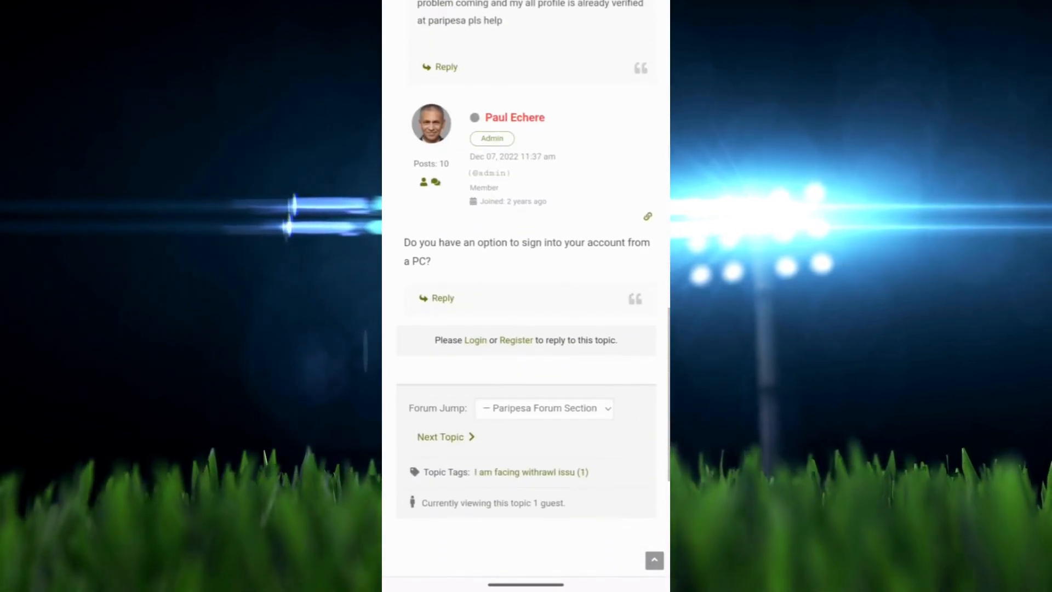
scroll("up", 3)
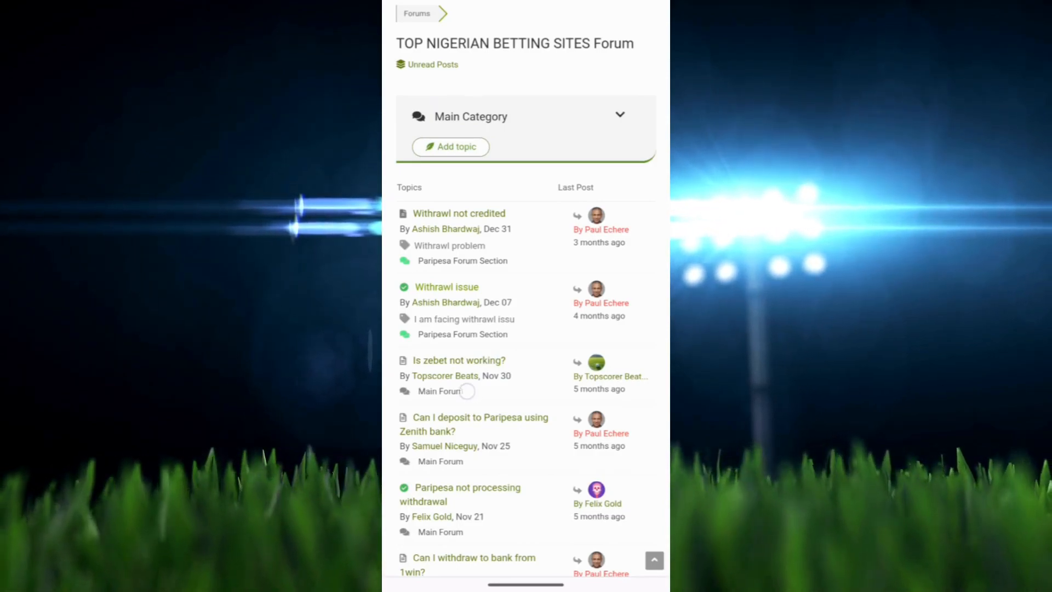
scroll("down", 3)
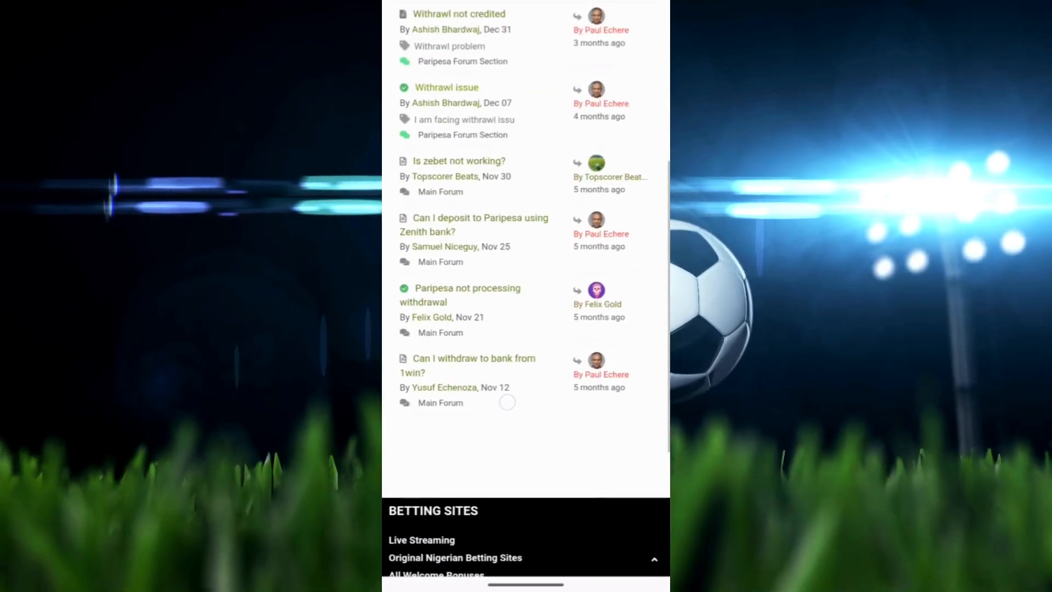
scroll("up", 3)
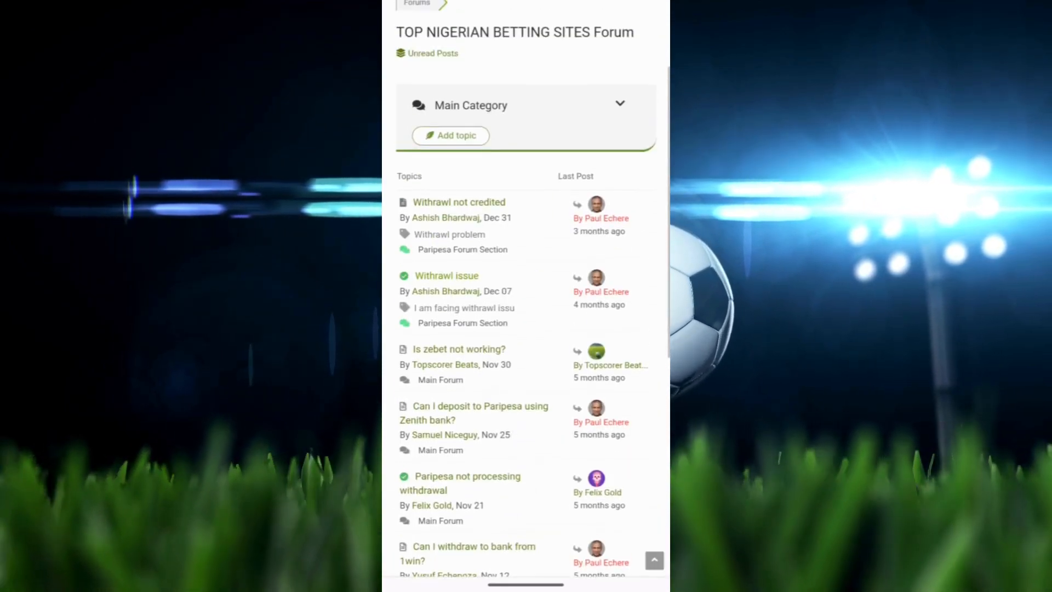
mouse_move(508, 316)
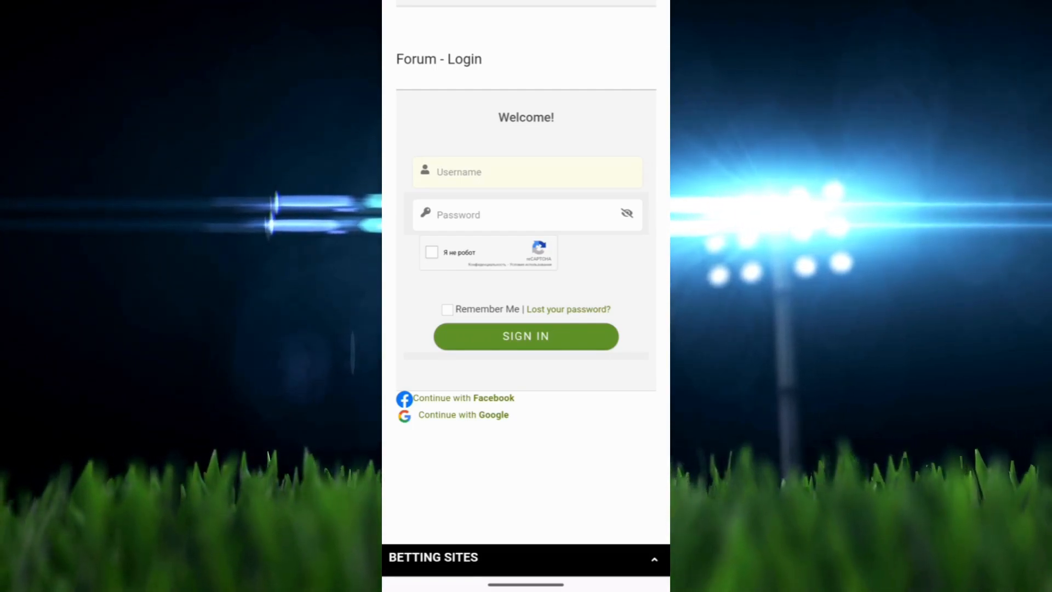
Step: Scroll the forum login page showing the Continue with Google option
scroll("down", 3)
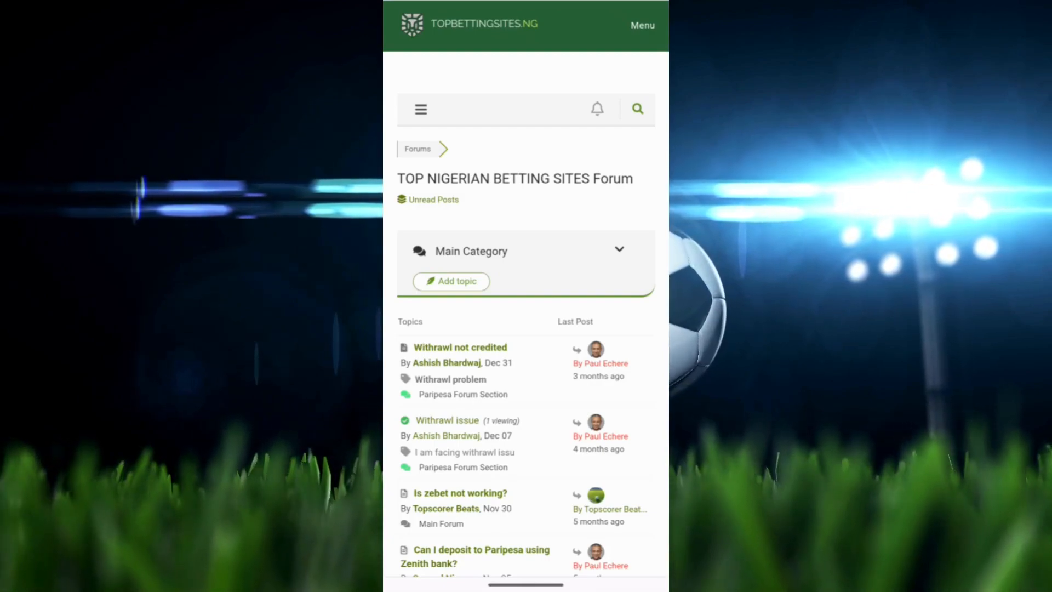
Step: Scroll the signed-in topic list through 'Can I withdraw to bank from 1win?'
scroll("down", 3)
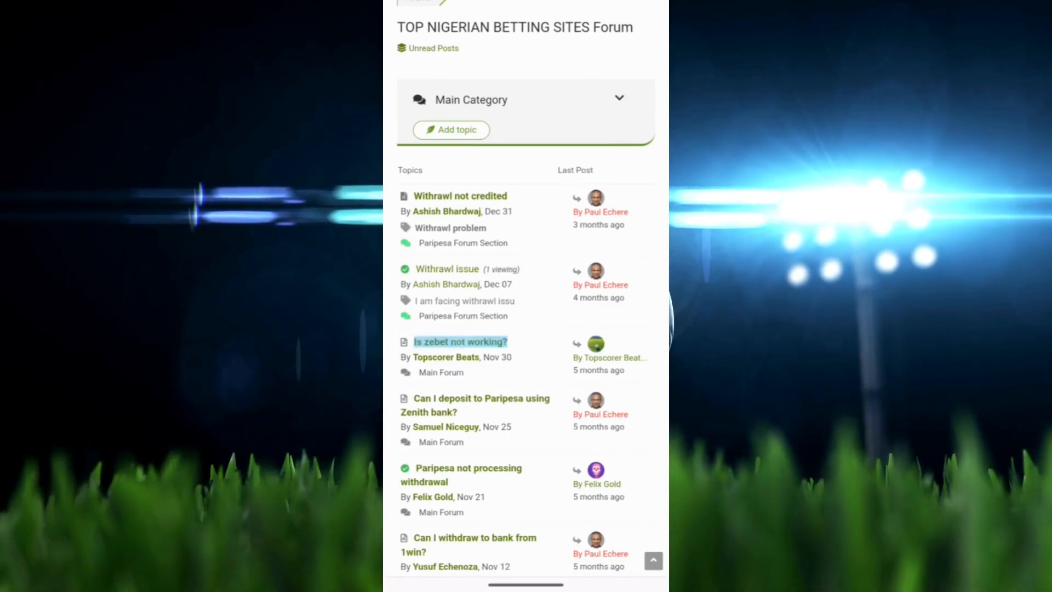
Step: Open 'Is zebet not working?' and read its two replies down to the reply editor
left_click(460, 342)
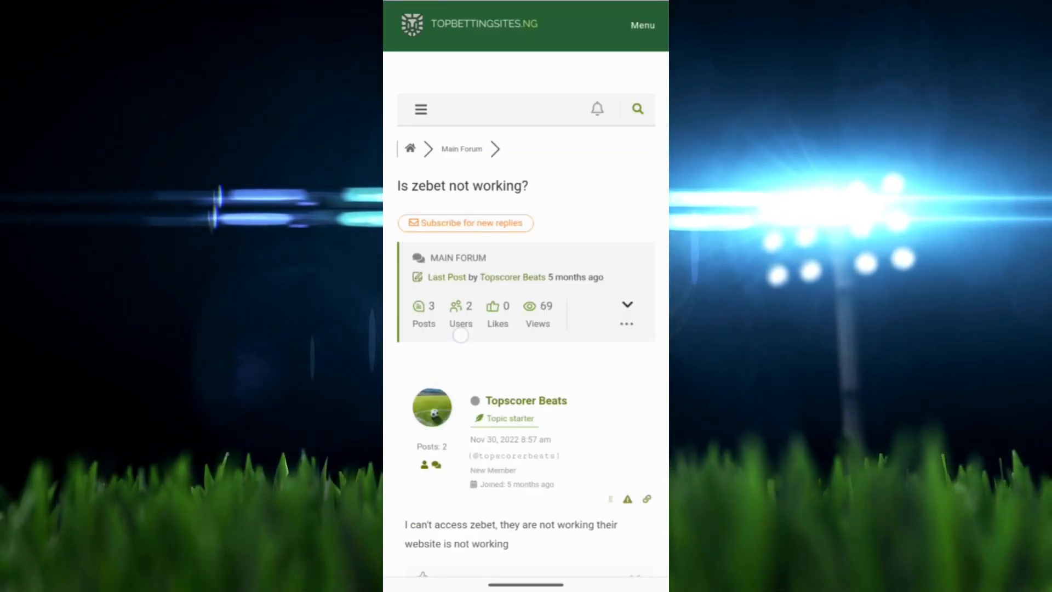
scroll("down", 3)
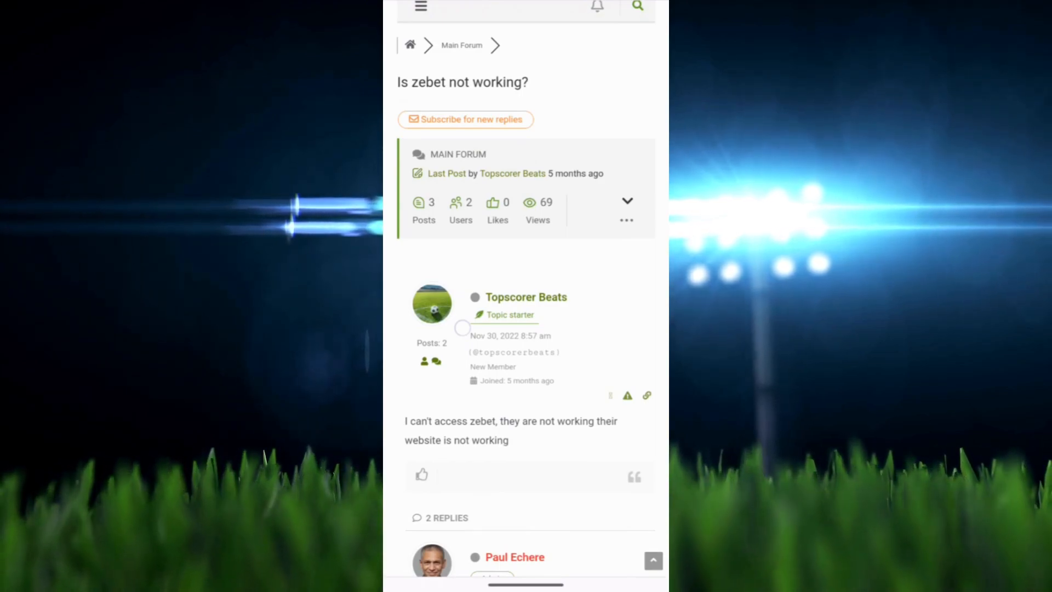
scroll("down", 3)
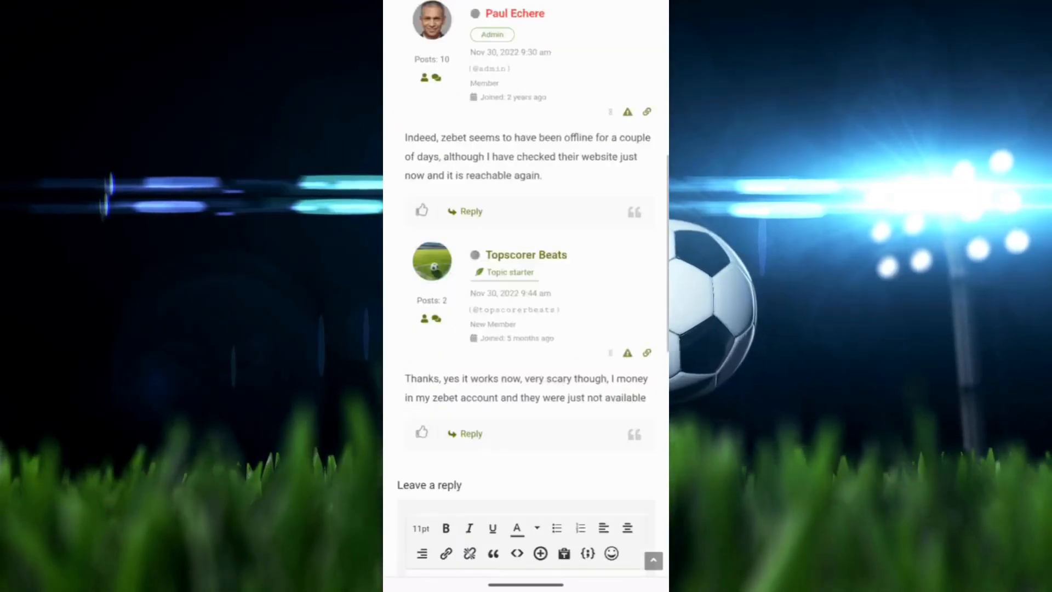
scroll("down", 3)
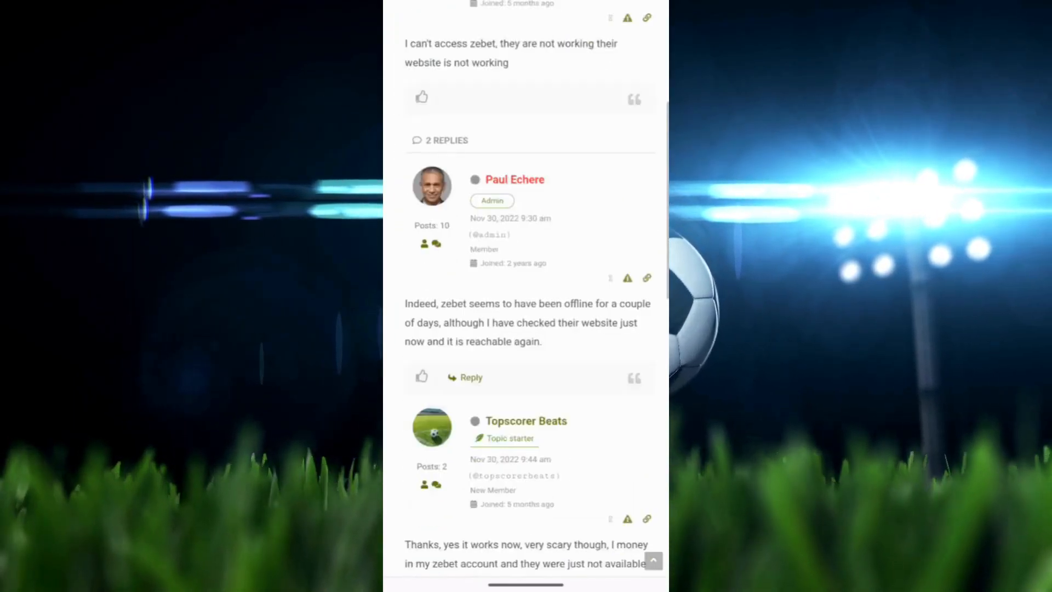
scroll("down", 3)
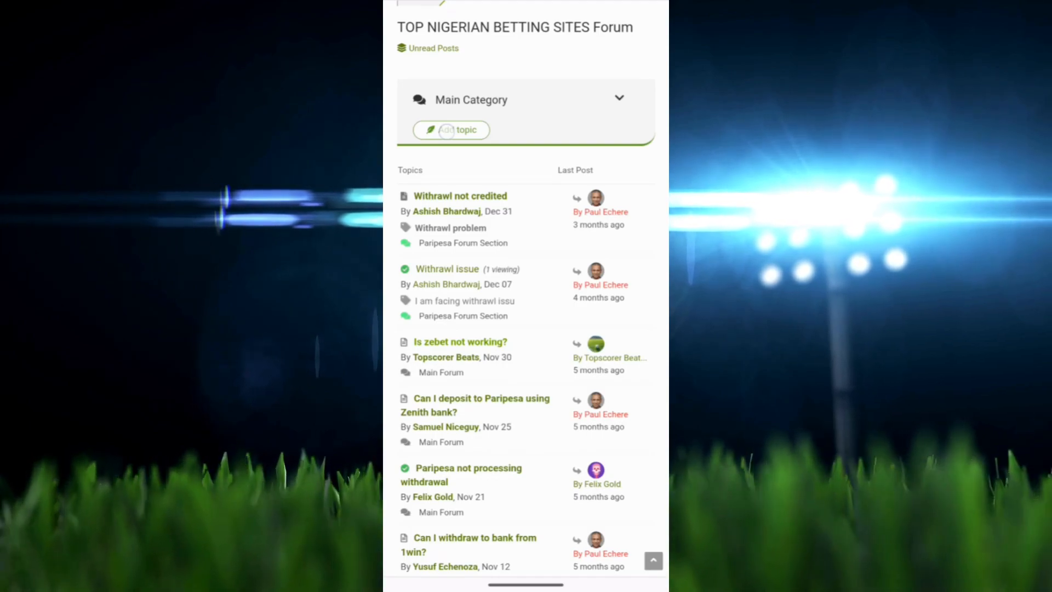
Step: Start a new topic and choose Main Forum as its forum
left_click(451, 130)
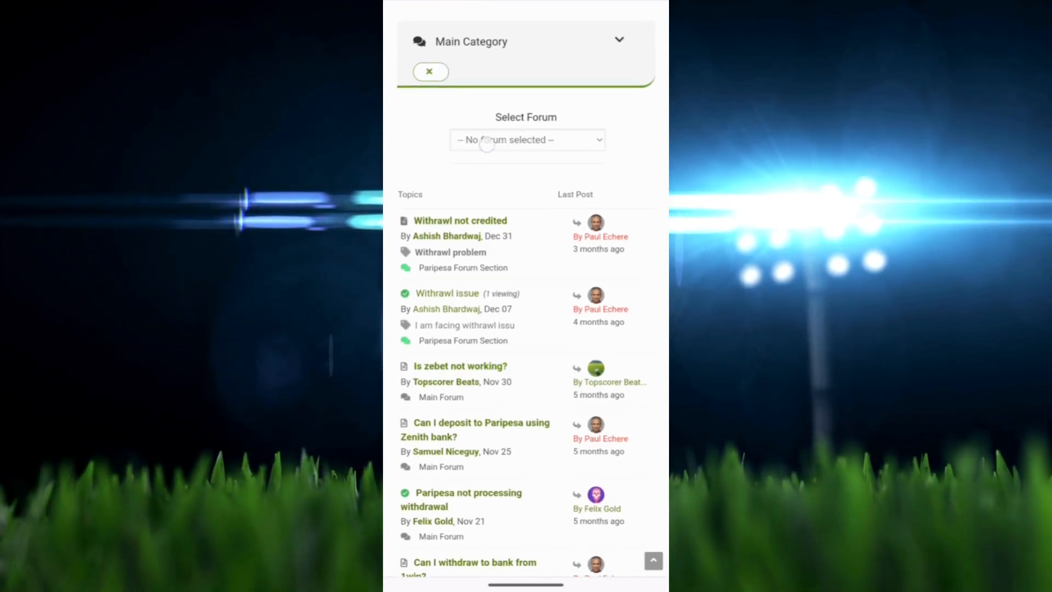
left_click(526, 140)
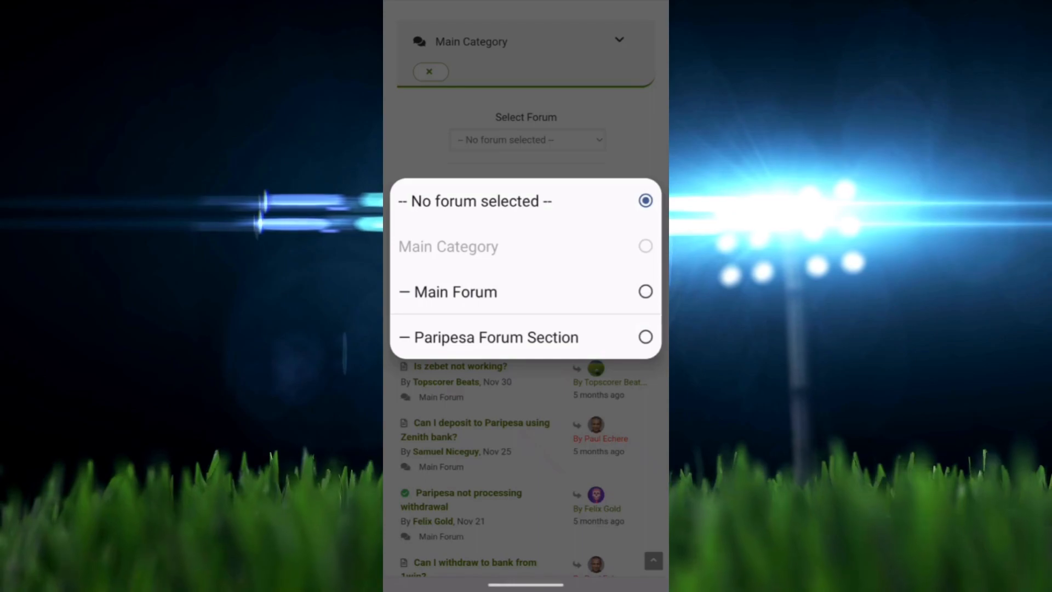
left_click(454, 291)
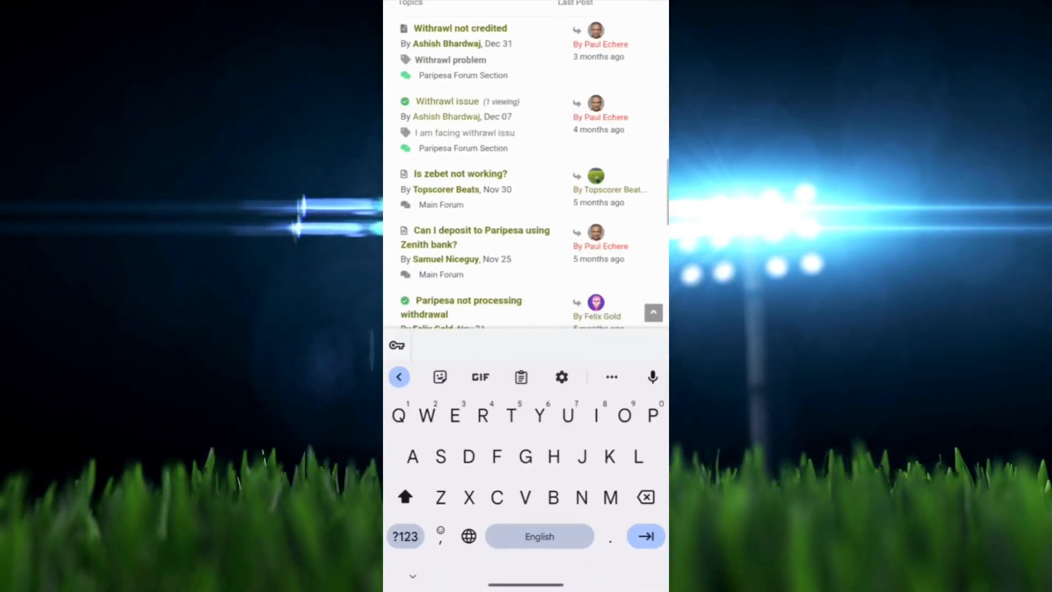
Step: Scroll through the new topic's title, editor and tags fields
scroll("down", 3)
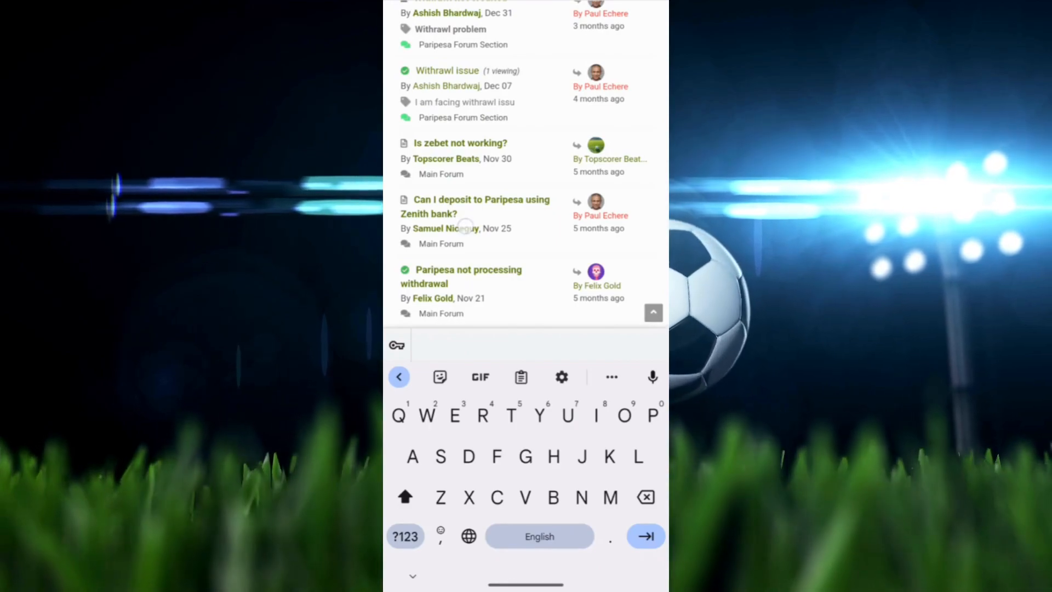
scroll("down", 3)
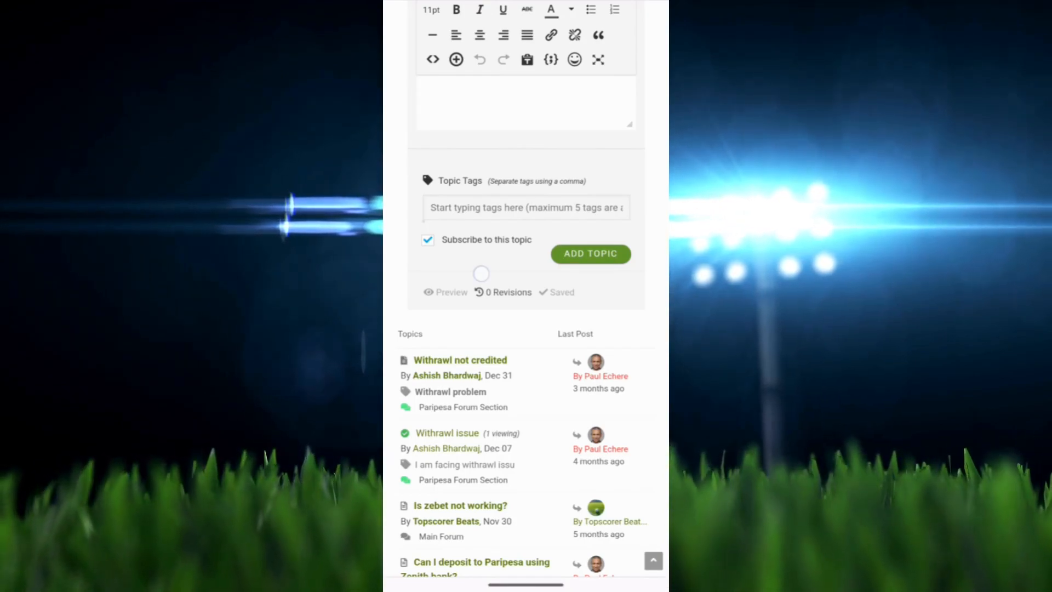
scroll("up", 3)
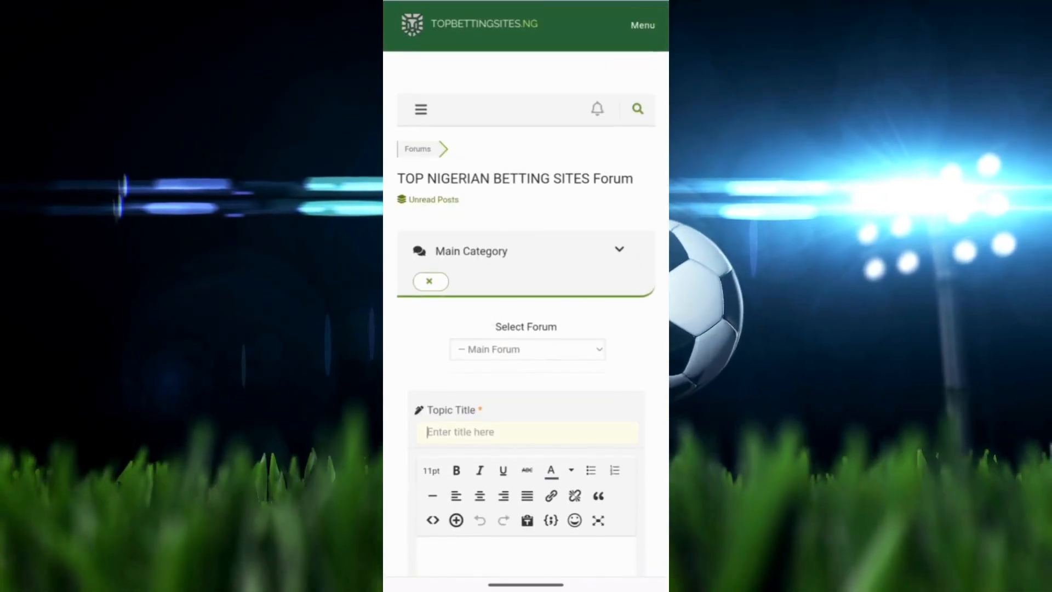
scroll("down", 3)
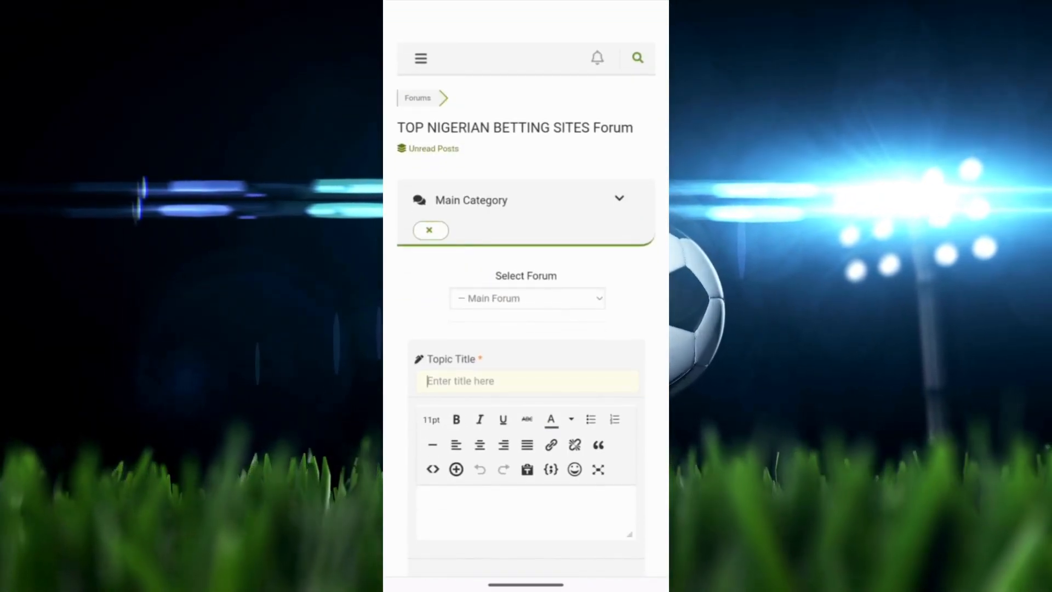
scroll("down", 3)
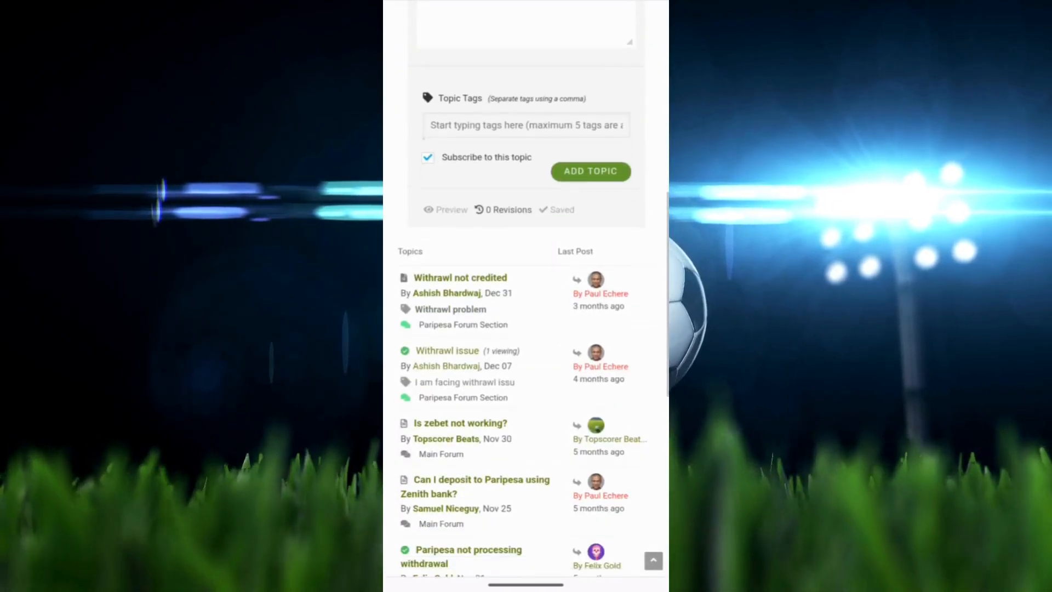
scroll("down", 3)
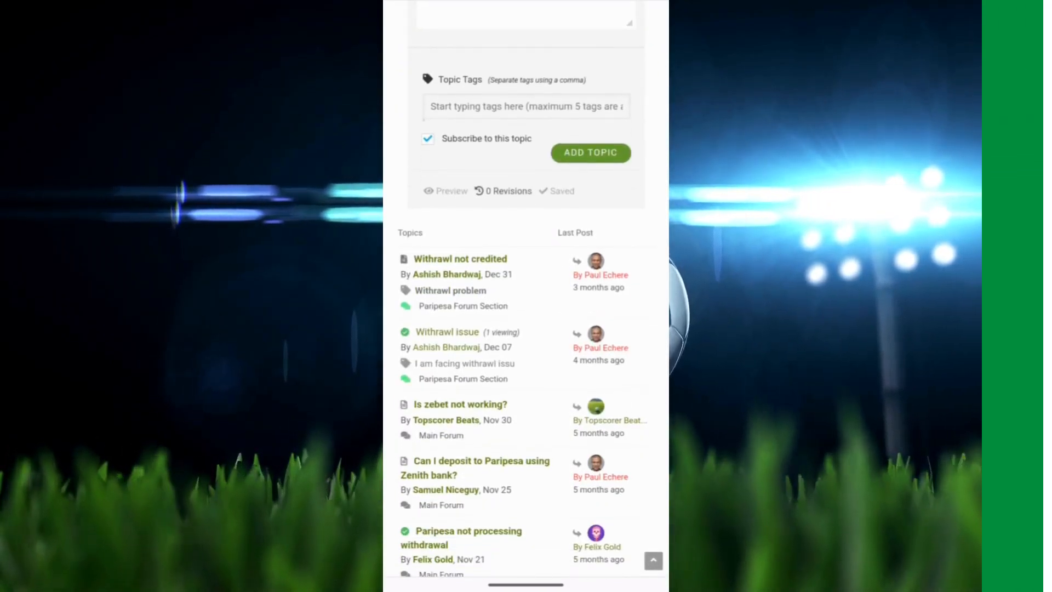